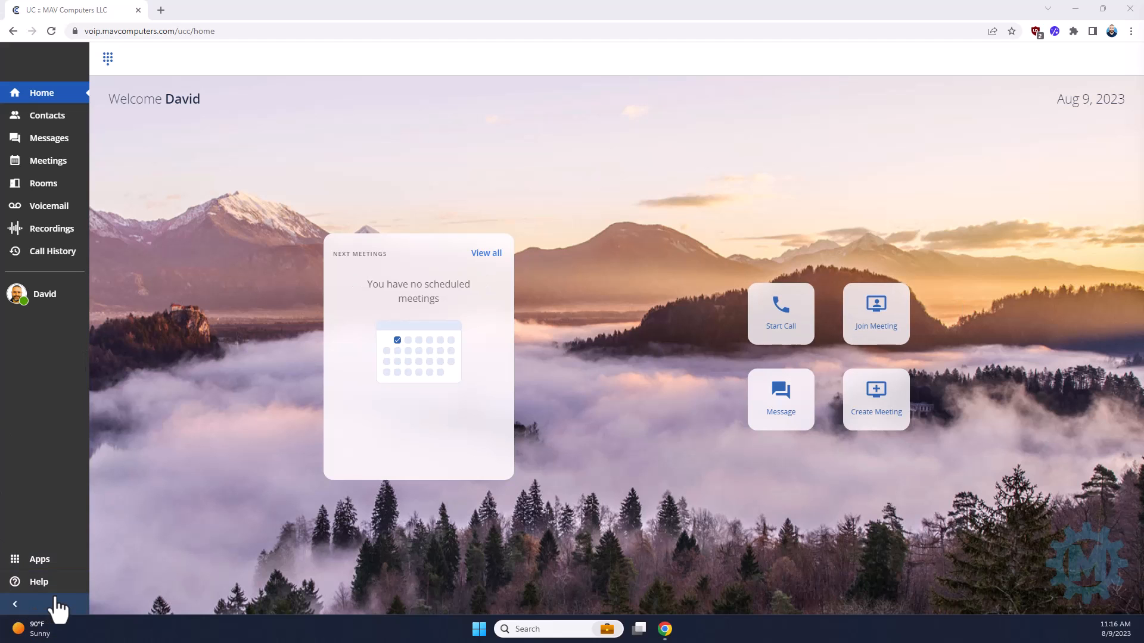
# Step: Launch the phone system management portal from Other Applications in the Apps sidebar
pyautogui.click(39, 559)
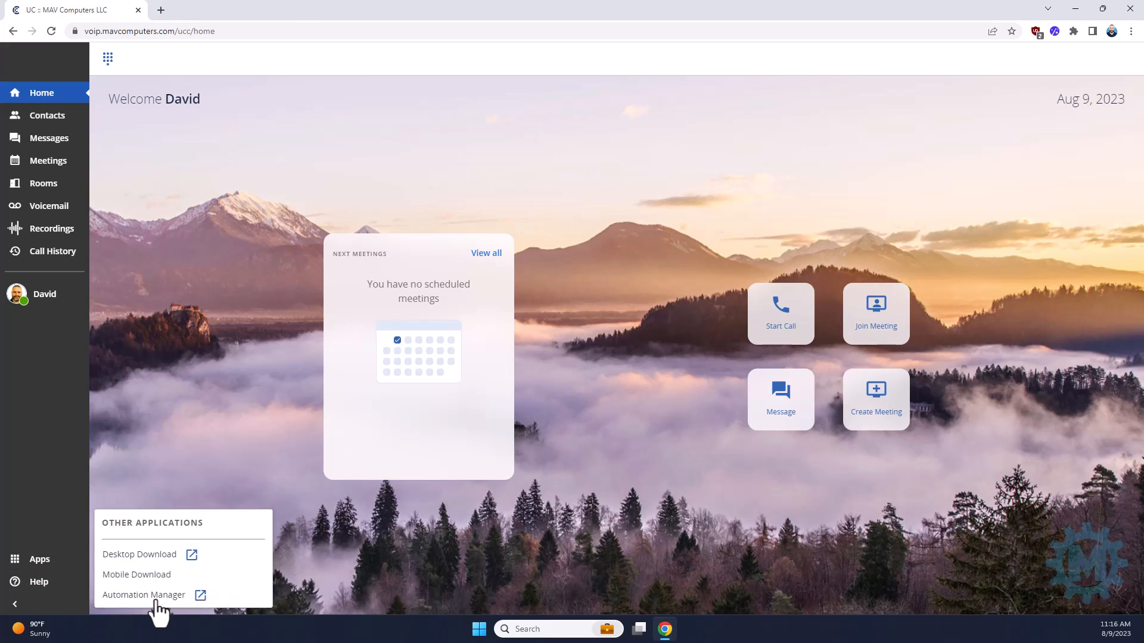
pyautogui.click(143, 595)
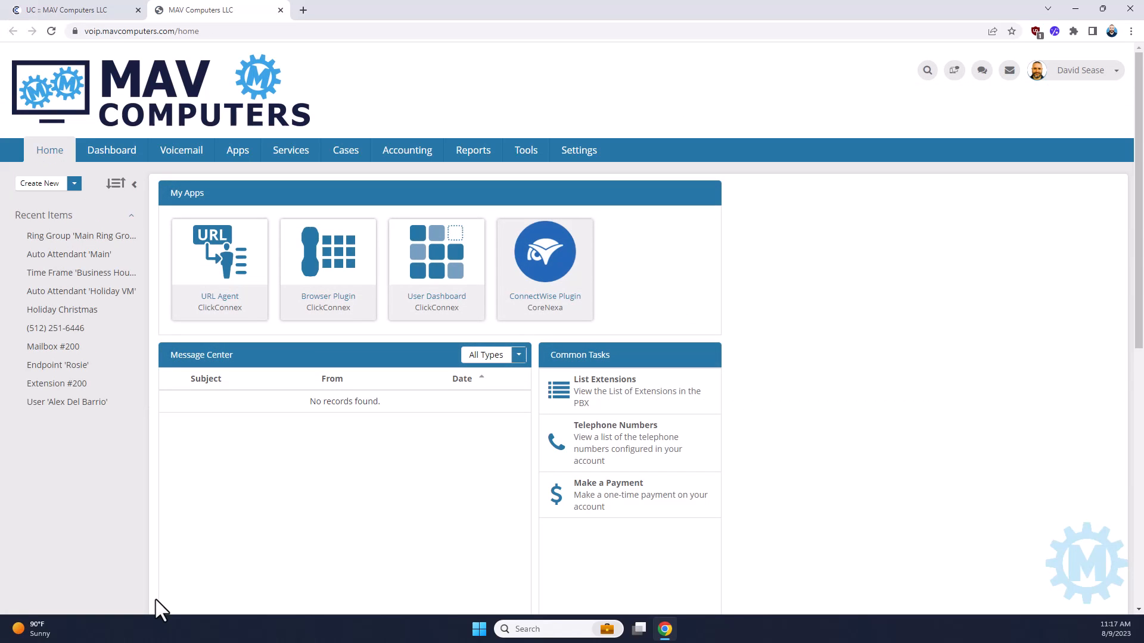
pyautogui.moveTo(218, 187)
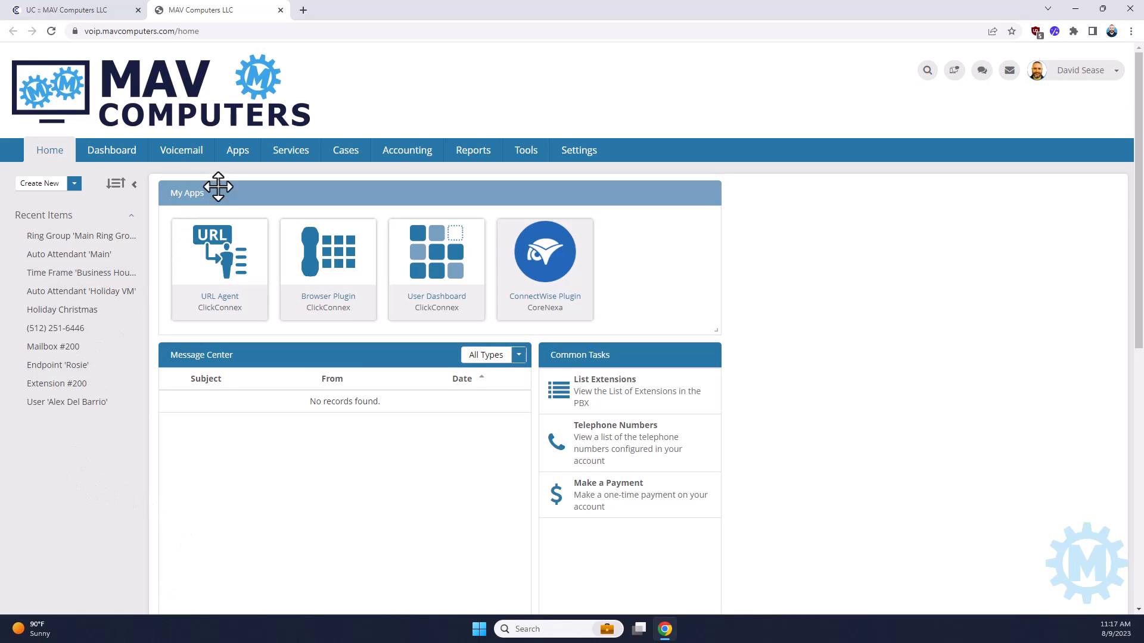
pyautogui.moveTo(290, 150)
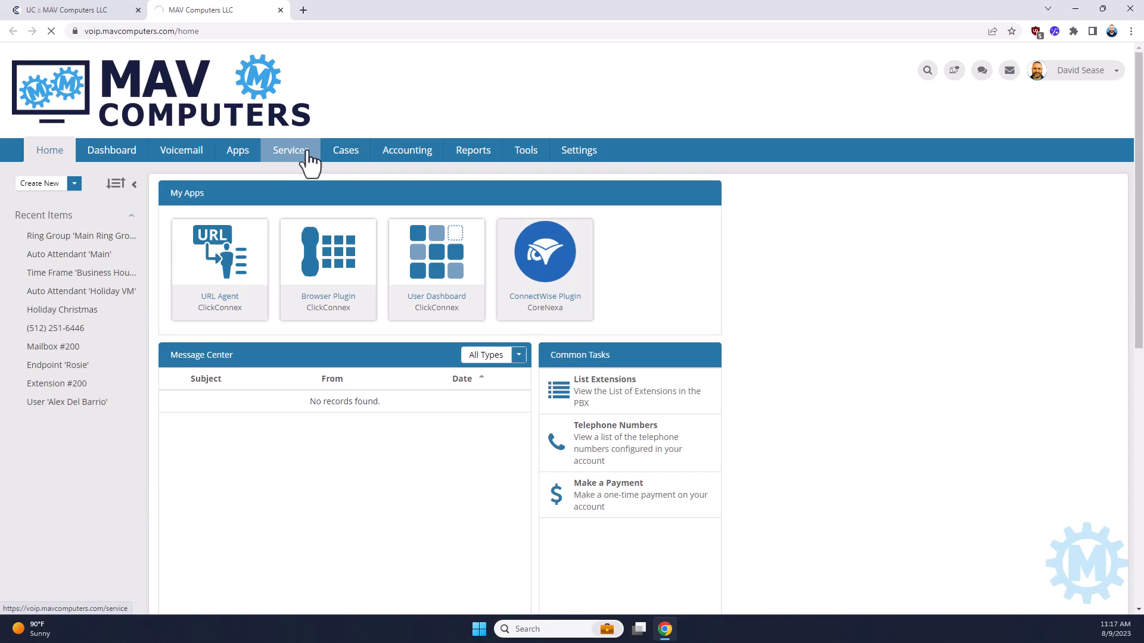
# Step: Go to the Services area showing Video Services Configuration and its seat list
pyautogui.click(290, 150)
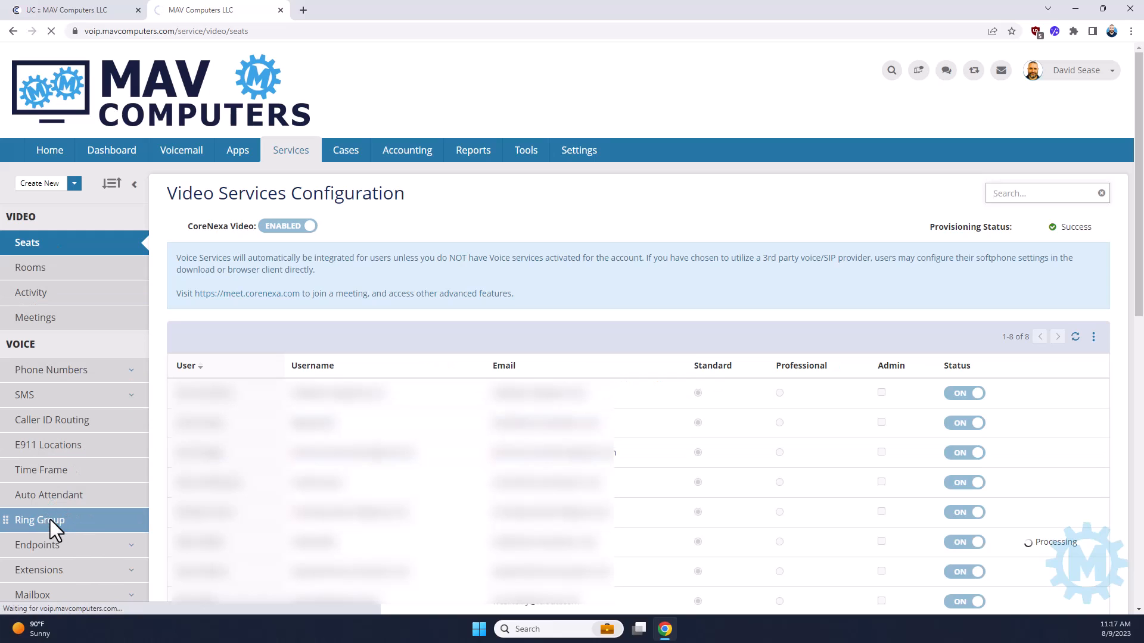
# Step: From the Ring Group list, open the Main Ring Group detail page
pyautogui.click(39, 520)
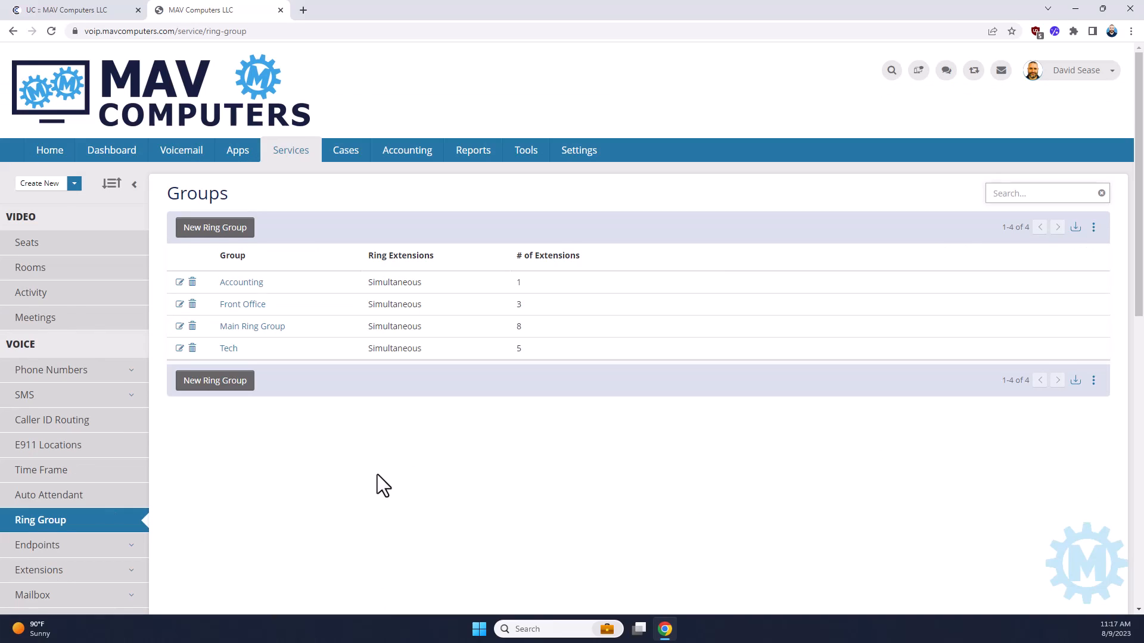
pyautogui.moveTo(259, 343)
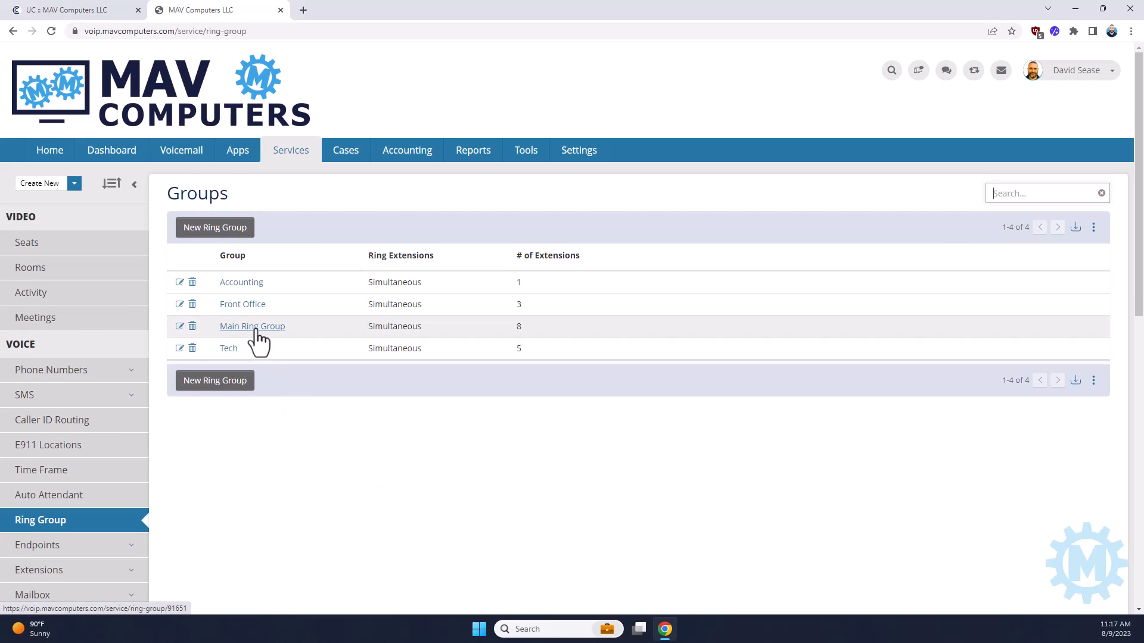
pyautogui.click(251, 326)
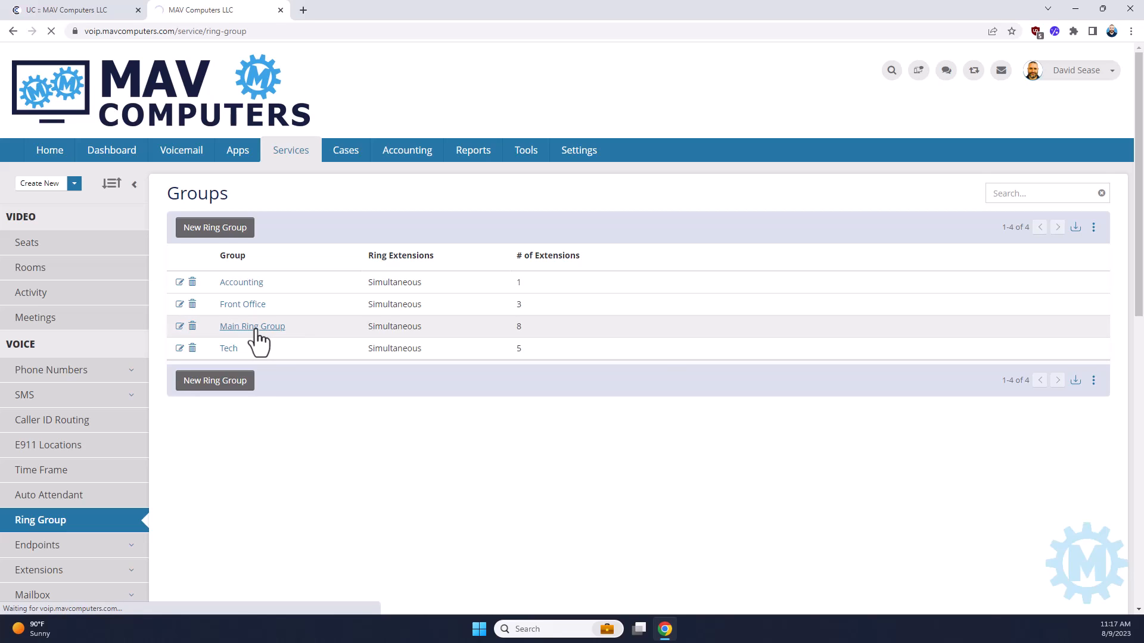
pyautogui.click(251, 326)
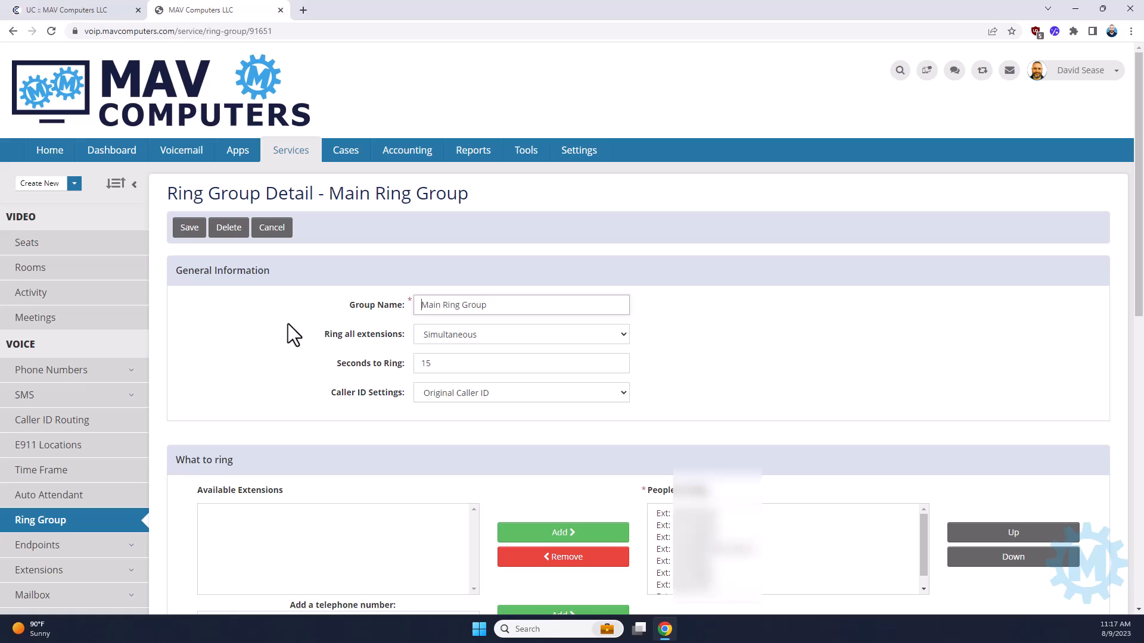
pyautogui.moveTo(376, 314)
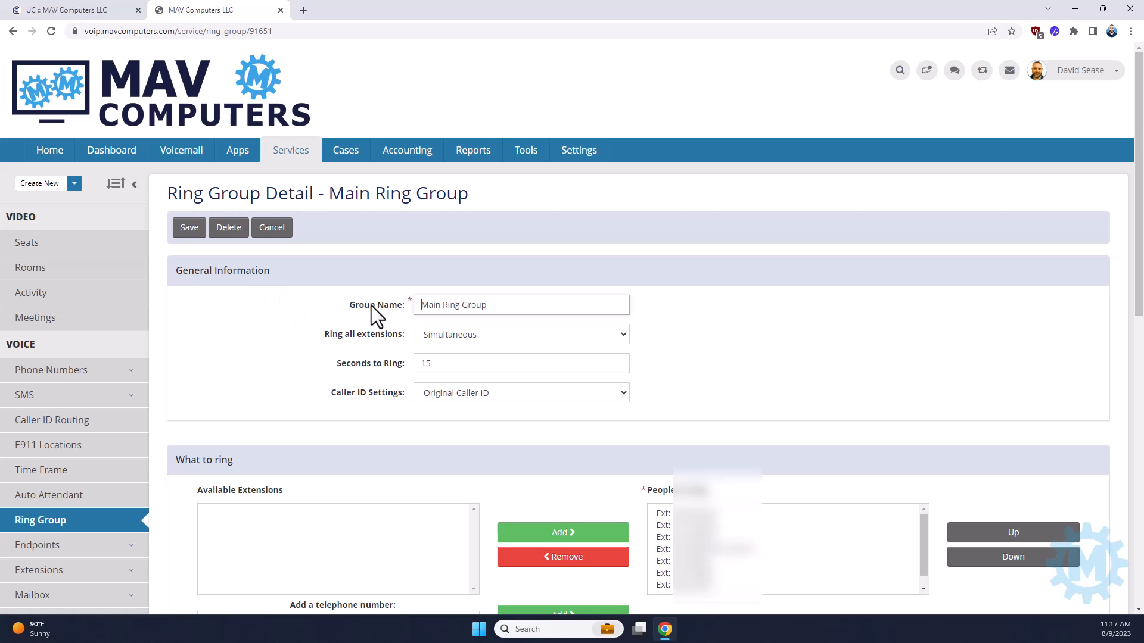
pyautogui.moveTo(396, 318)
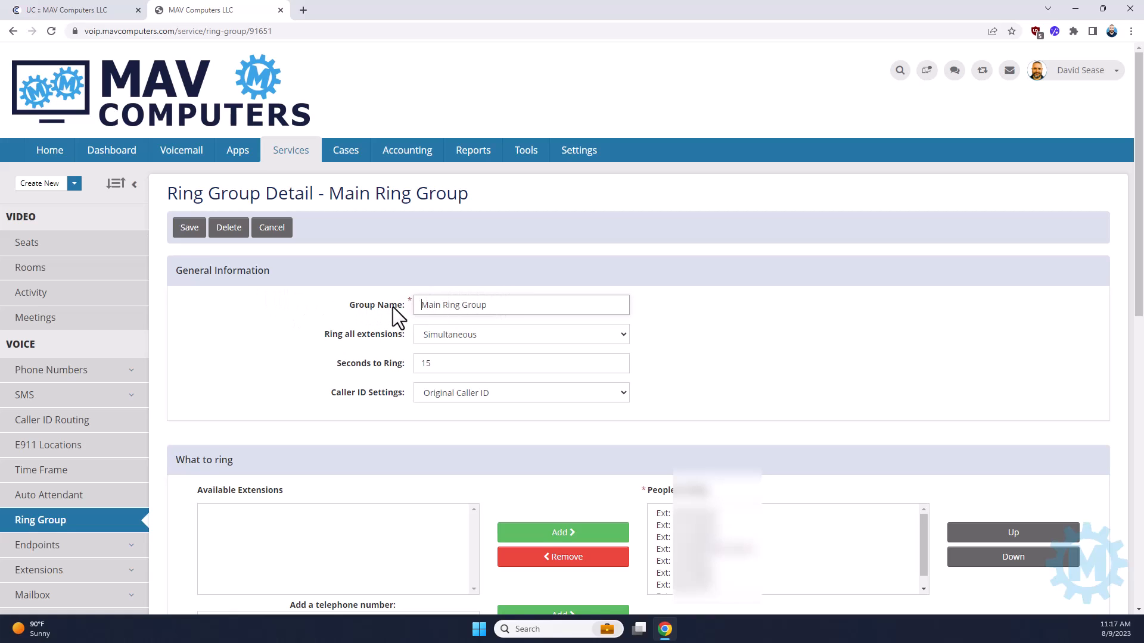
pyautogui.moveTo(302, 312)
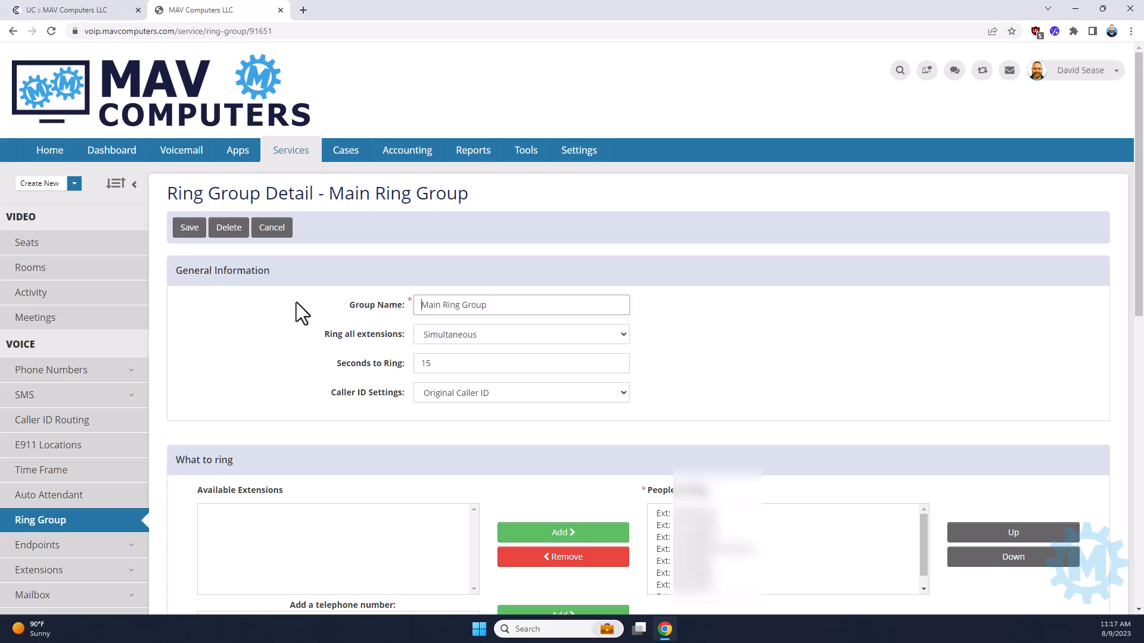
pyautogui.moveTo(334, 302)
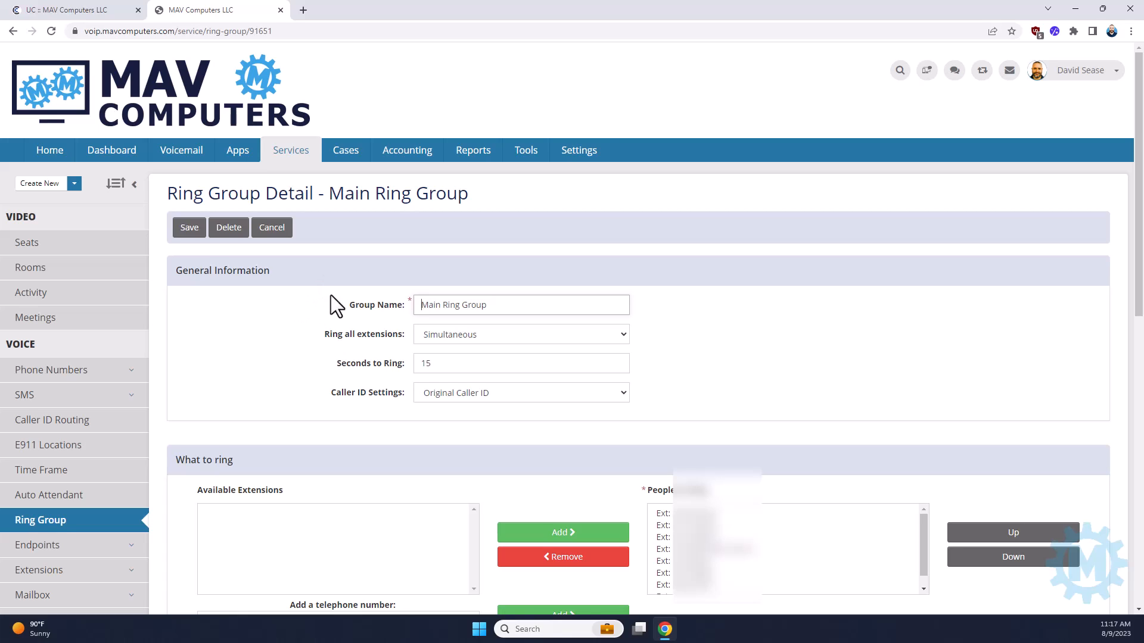
pyautogui.moveTo(363, 353)
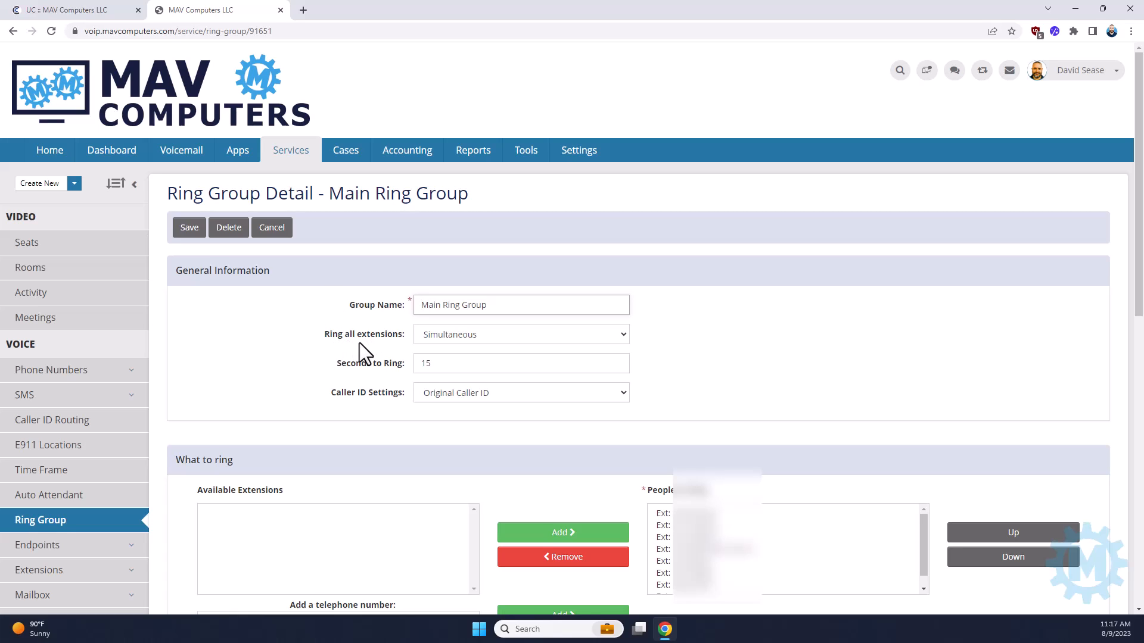
pyautogui.moveTo(638, 341)
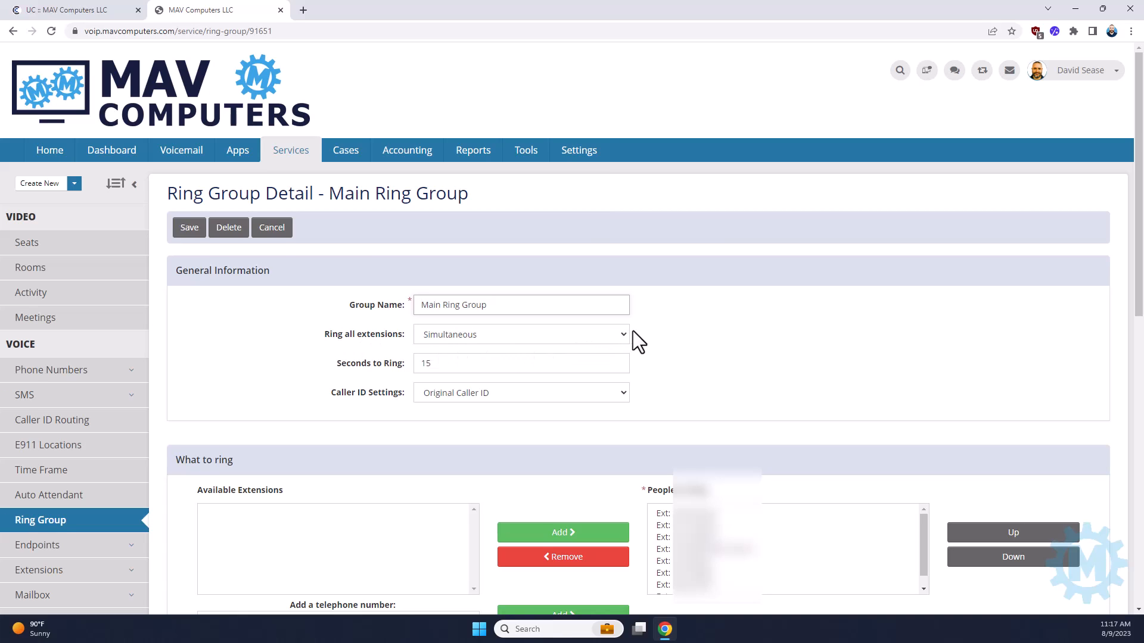
pyautogui.click(520, 334)
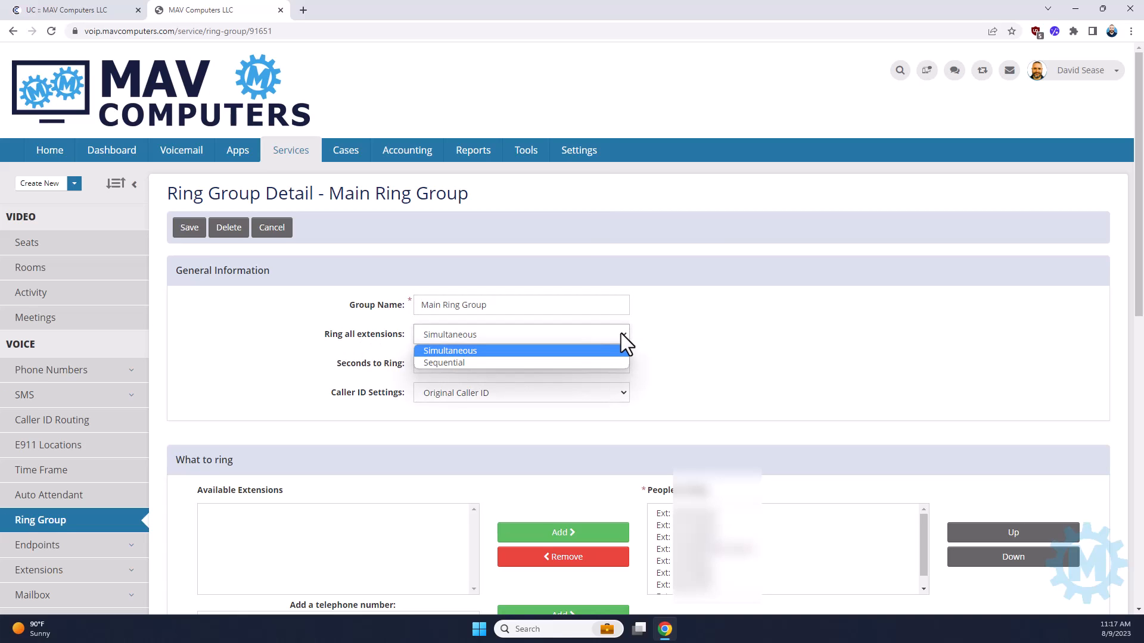
pyautogui.click(451, 351)
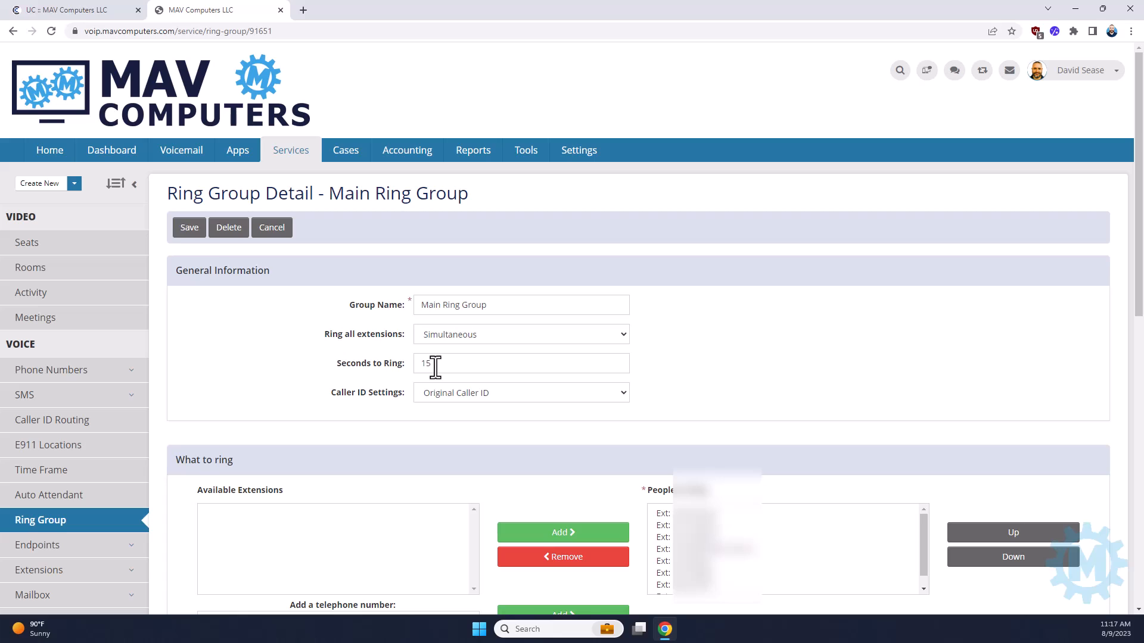
pyautogui.moveTo(312, 370)
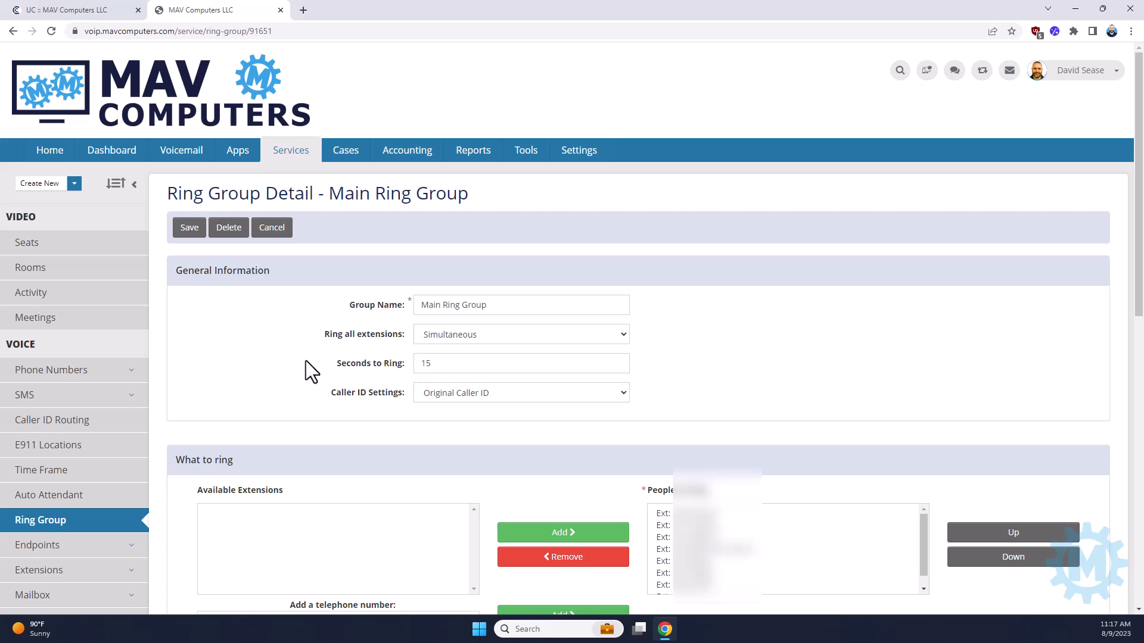
pyautogui.scroll(-3)
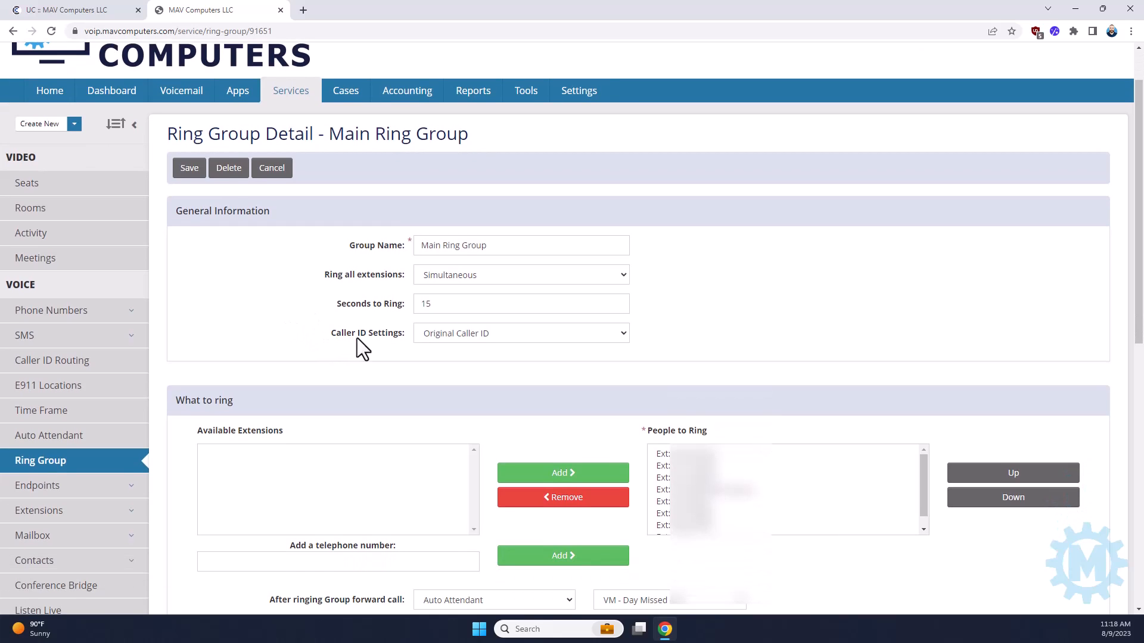
pyautogui.moveTo(397, 336)
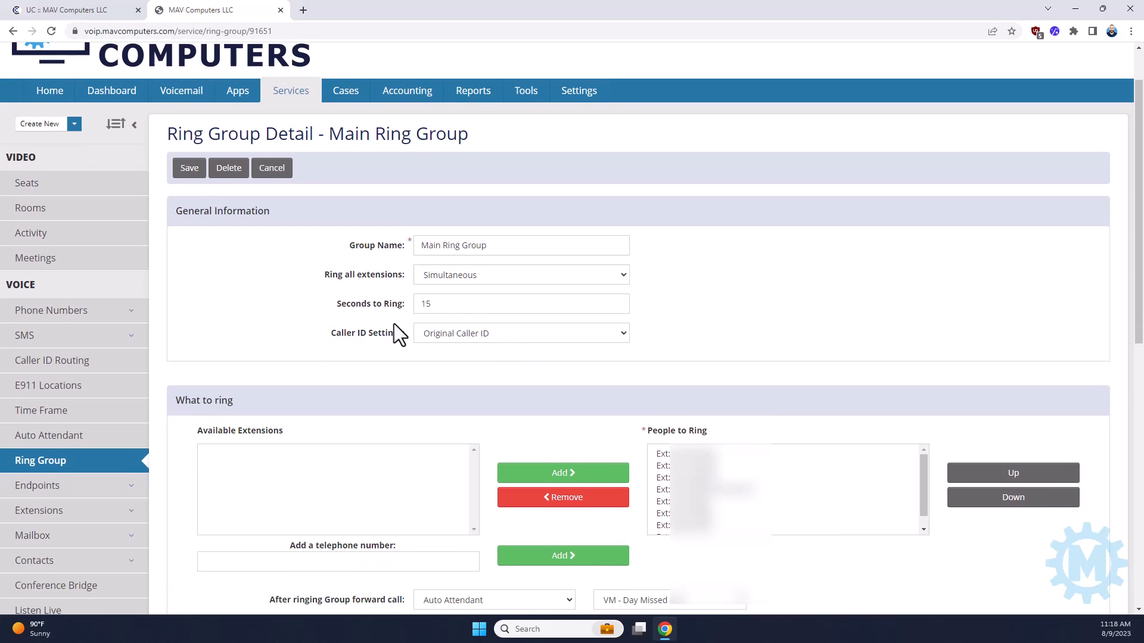
pyautogui.moveTo(207, 341)
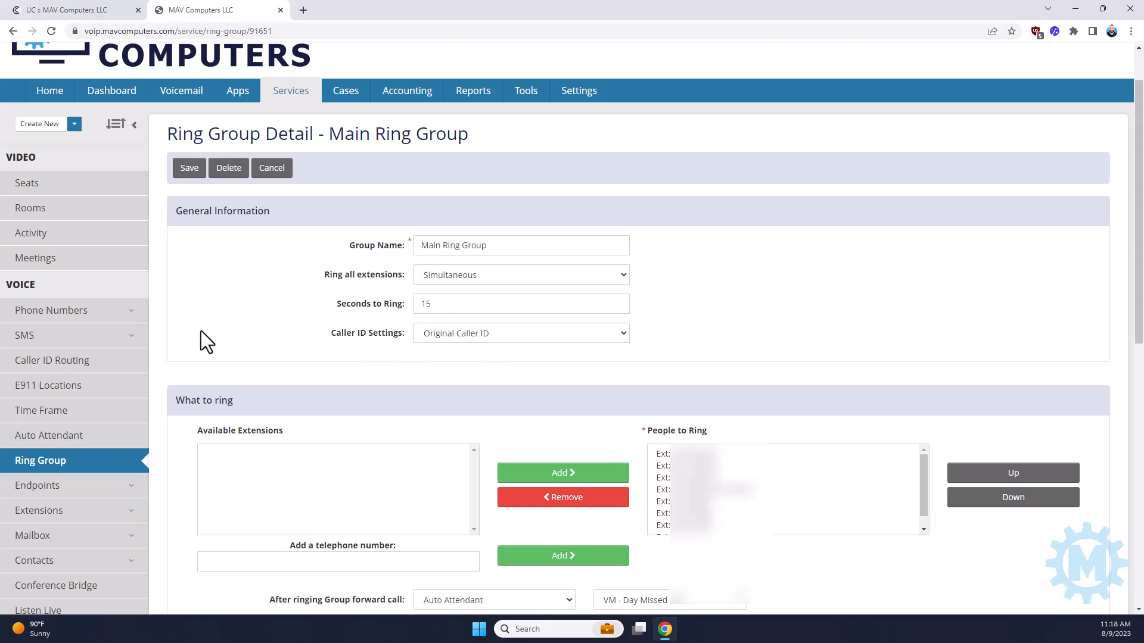
# Step: Remove Ext: 200 from People to Ring, then add it back so Available Extensions is empty
pyautogui.scroll(-3)
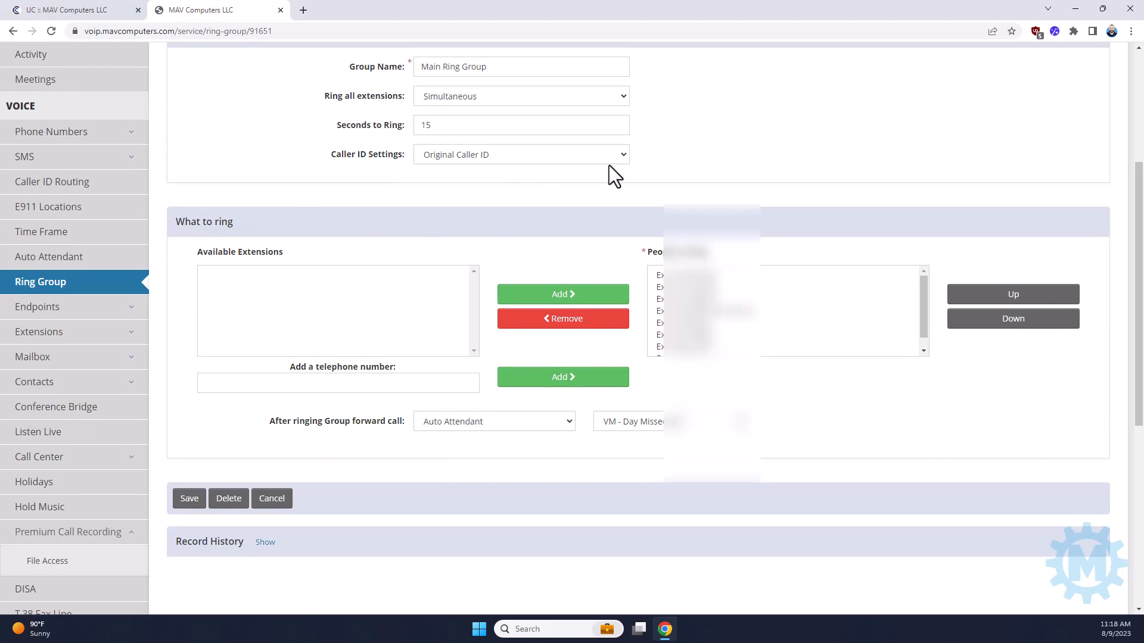
pyautogui.moveTo(260, 347)
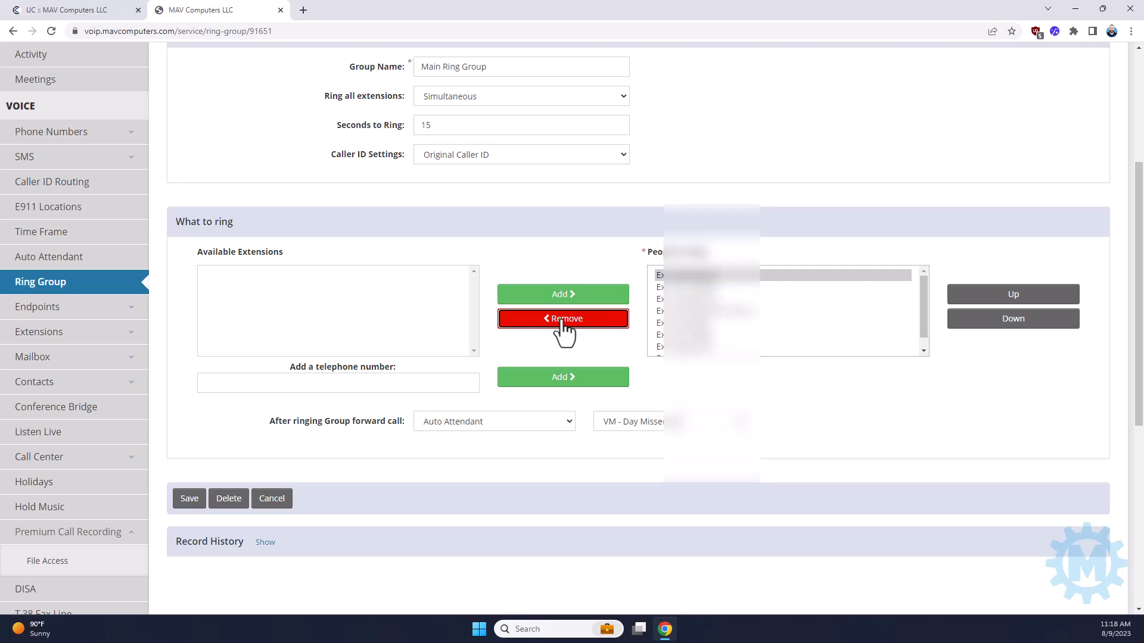
pyautogui.click(562, 318)
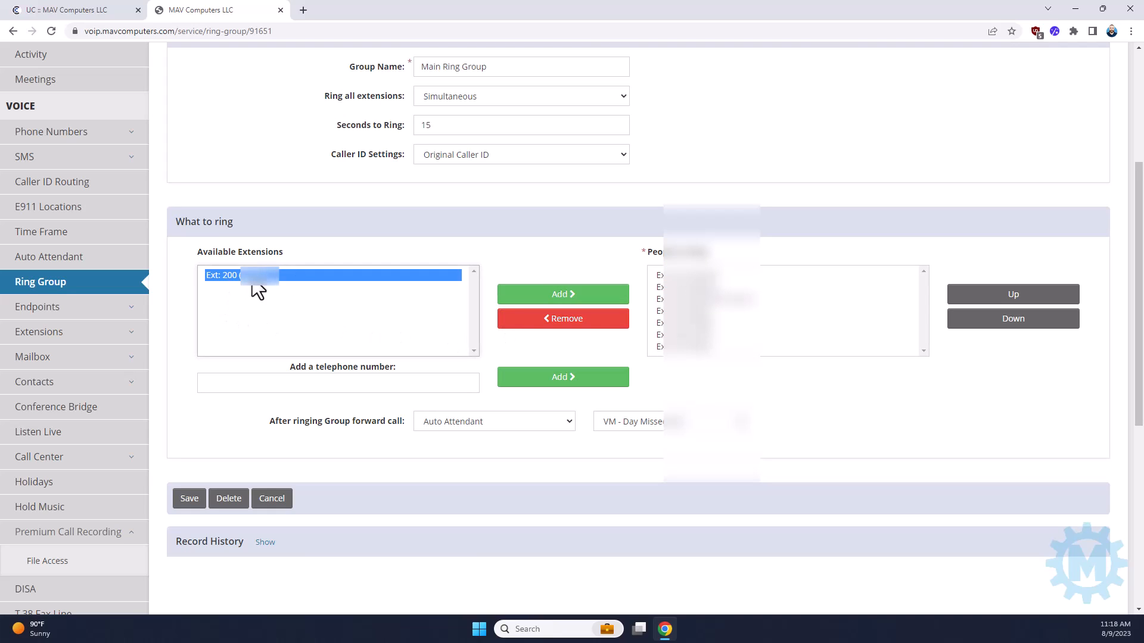
pyautogui.moveTo(341, 239)
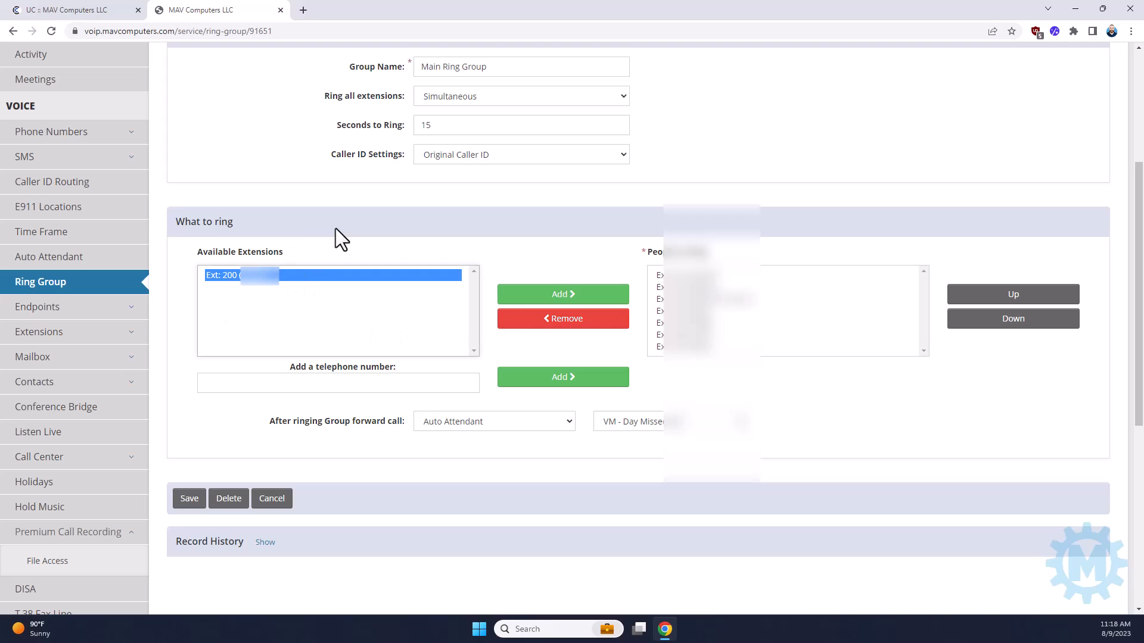
pyautogui.moveTo(380, 319)
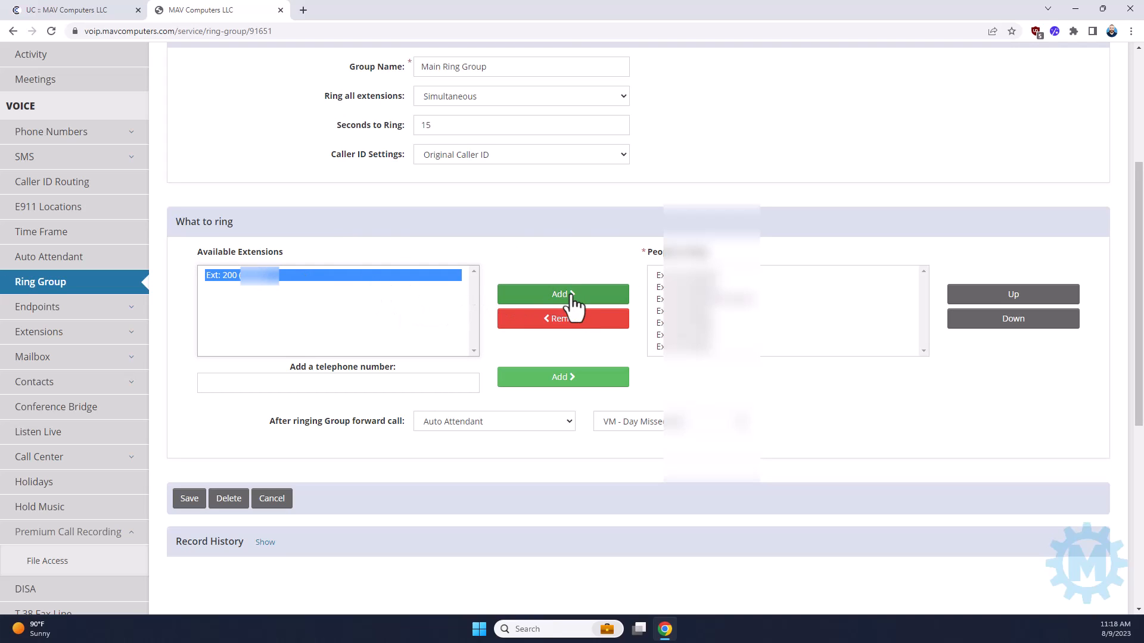
pyautogui.click(563, 294)
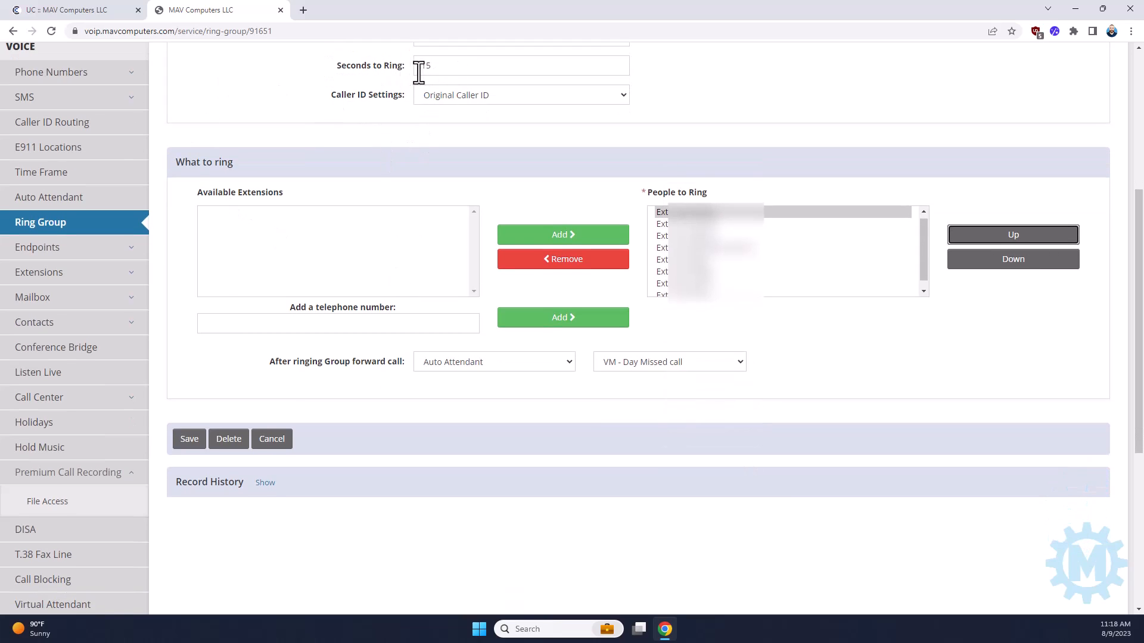
pyautogui.write('1')
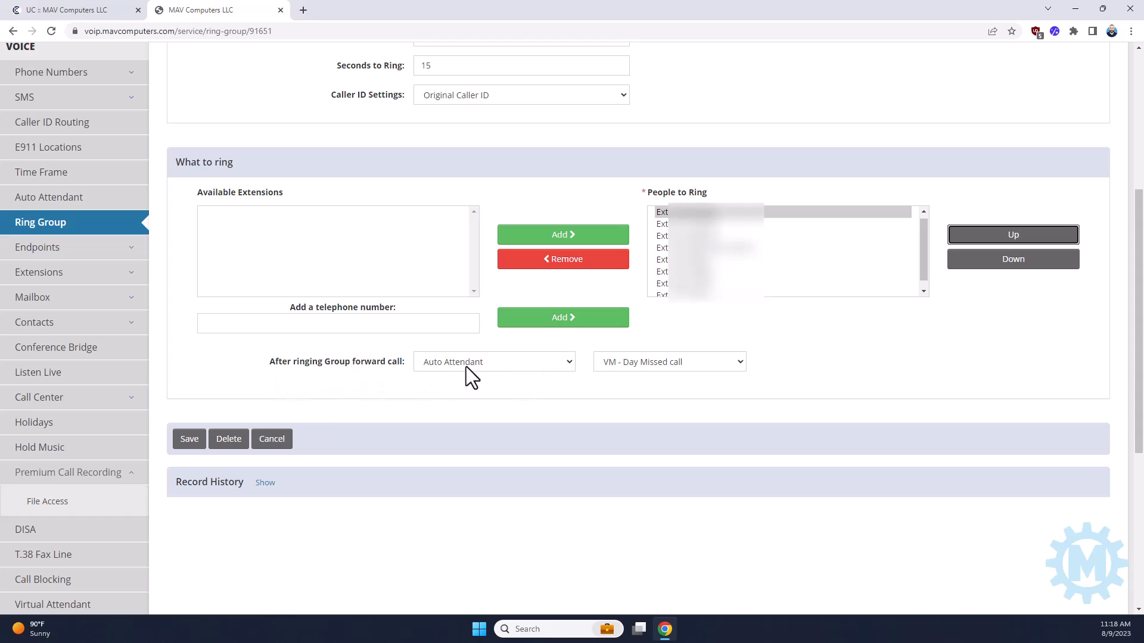
pyautogui.click(494, 361)
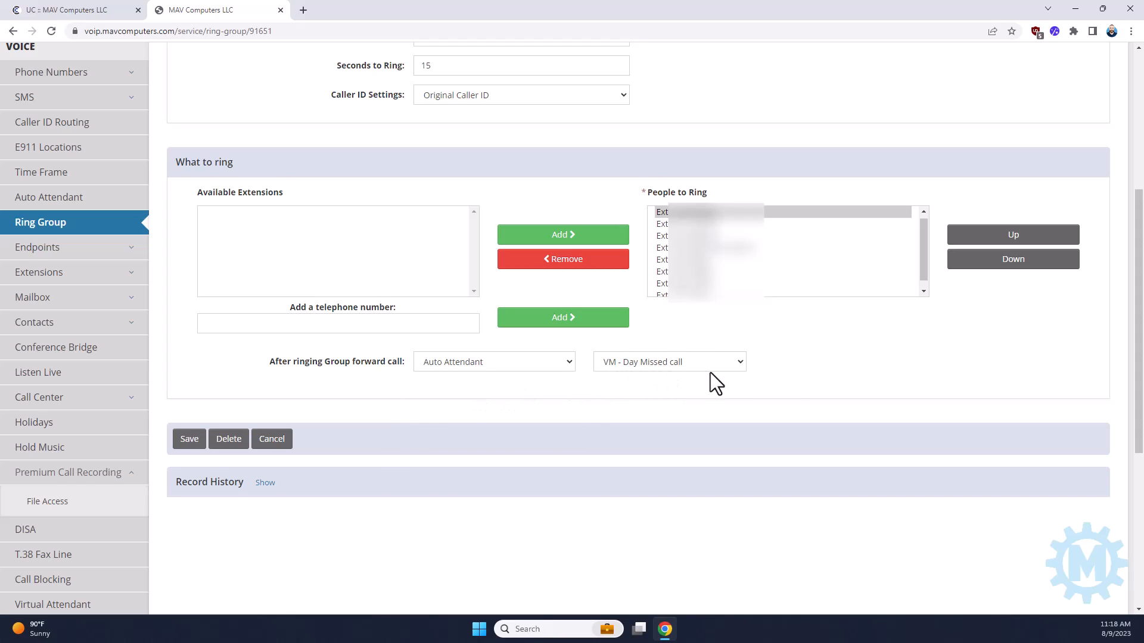
pyautogui.moveTo(806, 384)
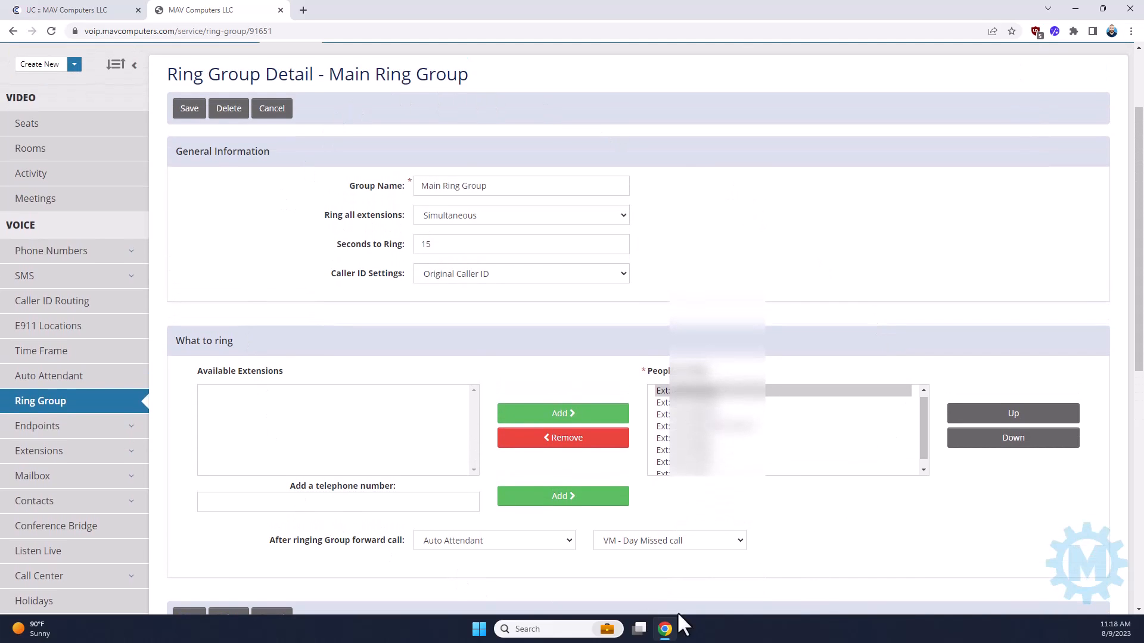
pyautogui.scroll(-3)
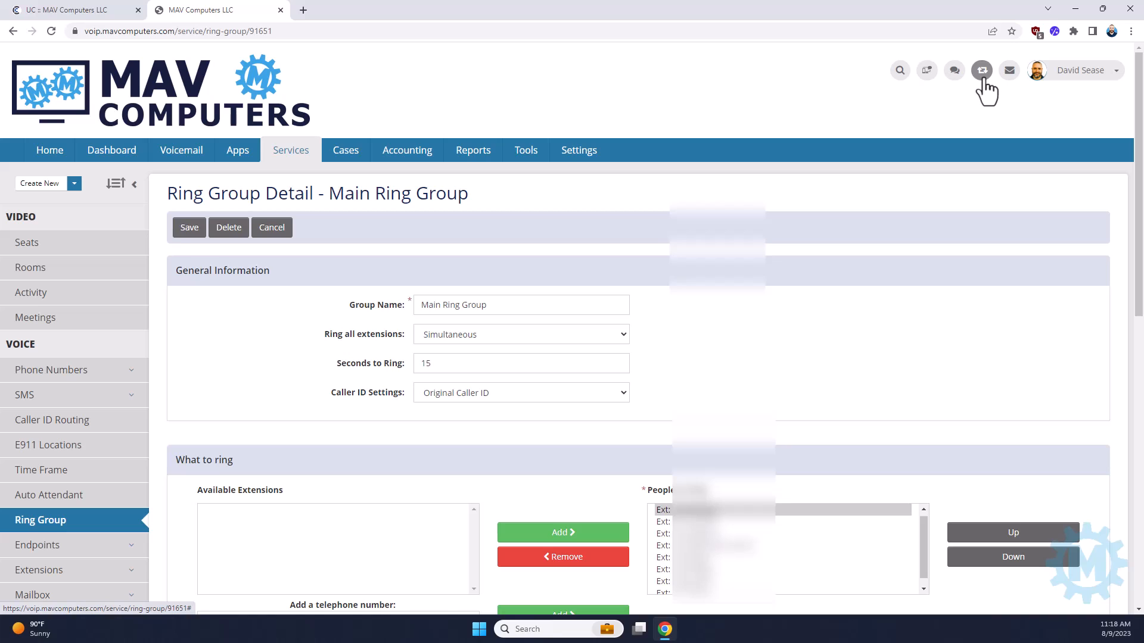
pyautogui.scroll(-3)
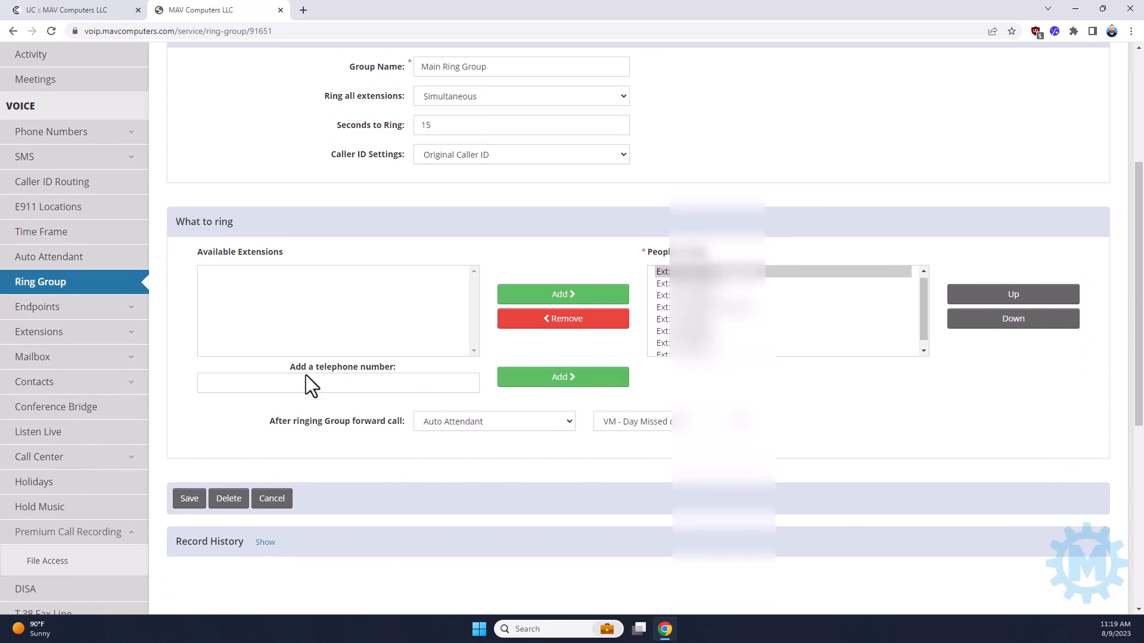